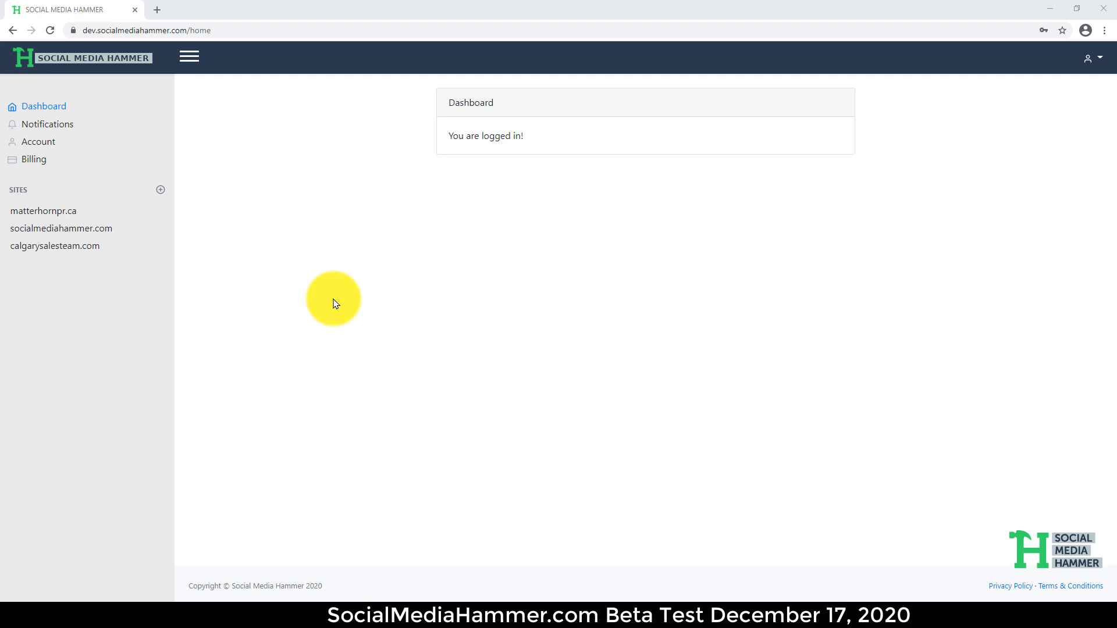
Step: Start the Content Automation analysis form for matterhornpr.ca with a 50-character minimum
{"action": "left_click", "coordinate": [42, 211]}
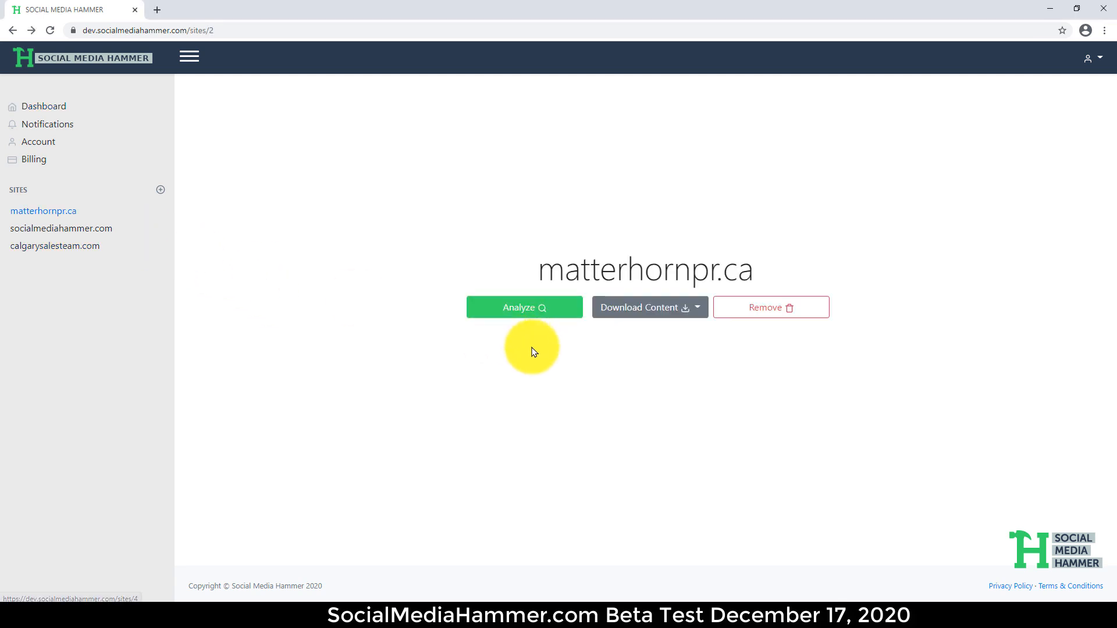
{"action": "left_click", "coordinate": [524, 307]}
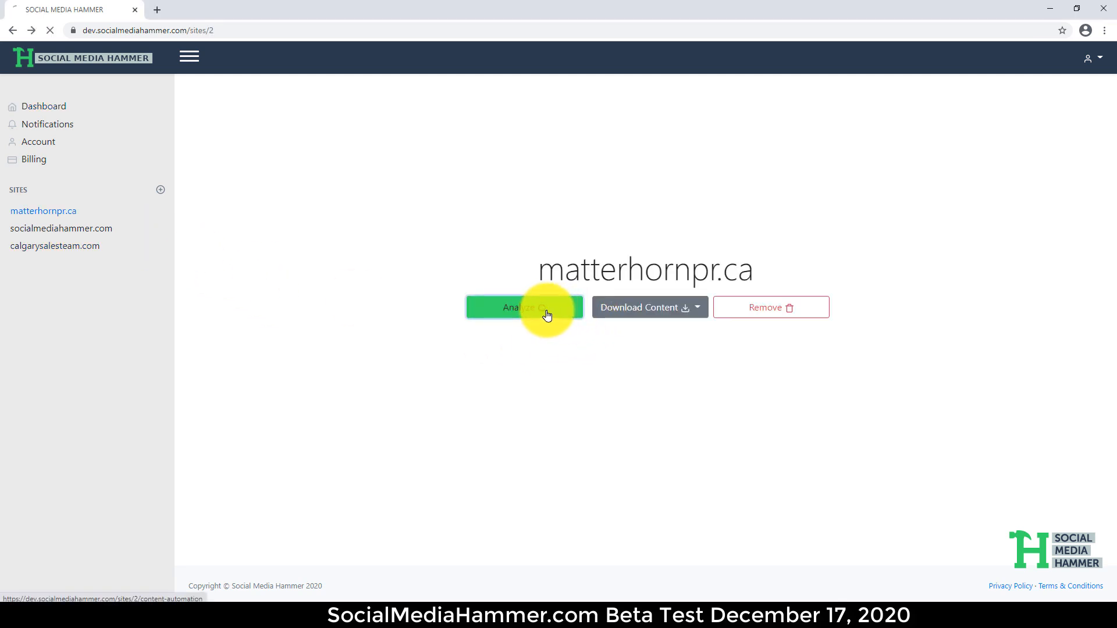
{"action": "left_click", "coordinate": [523, 307]}
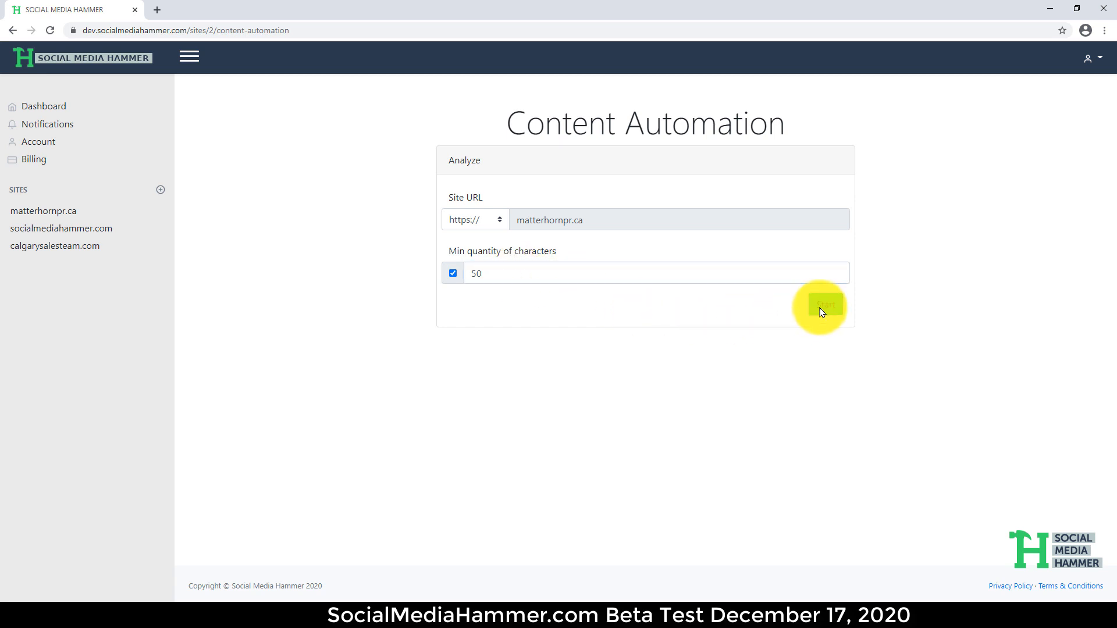
Step: Run the matterhornpr.ca analysis and load its extracted posts, 235 of 1000 selected
{"action": "left_click", "coordinate": [825, 304]}
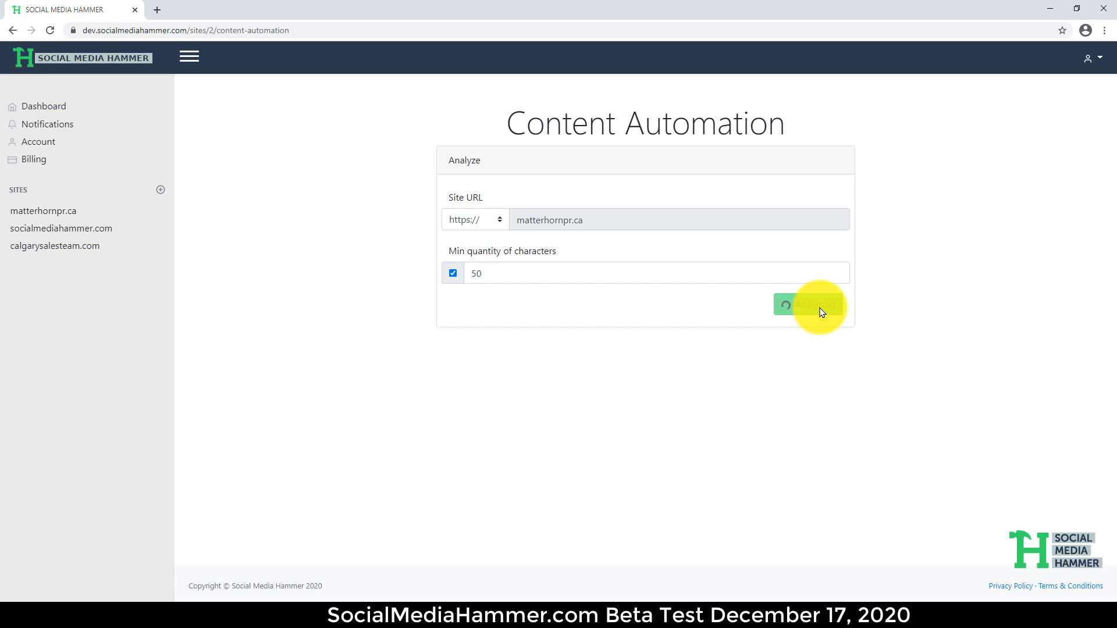
{"action": "left_click", "coordinate": [812, 305]}
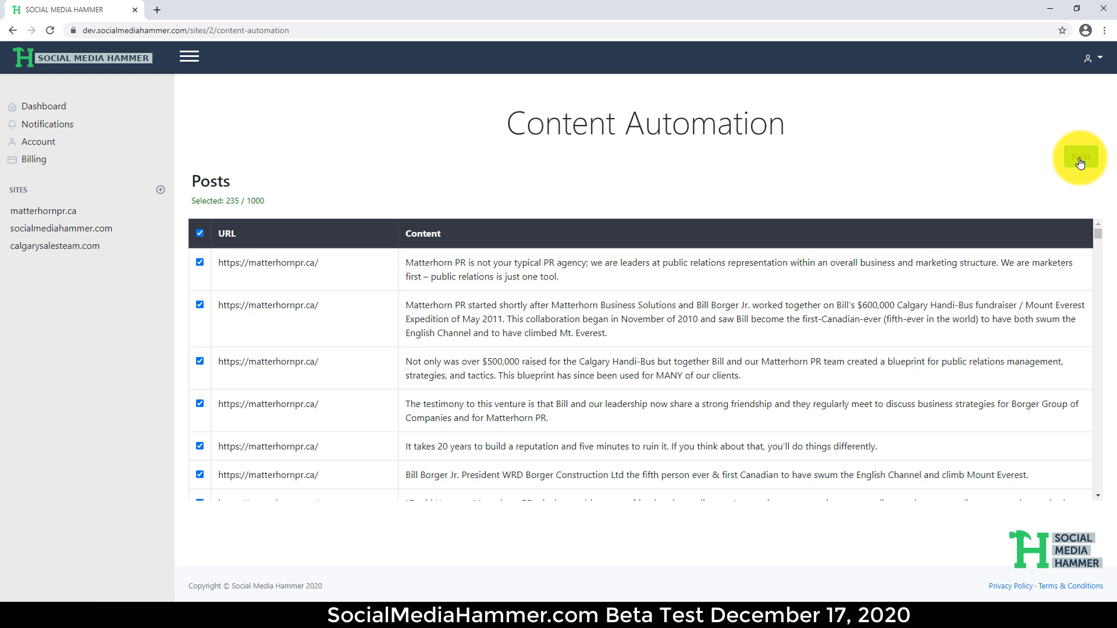
Step: Set 2 hashtags per post and add #pr #publicrelations as custom hashtags
{"action": "left_click", "coordinate": [1080, 156]}
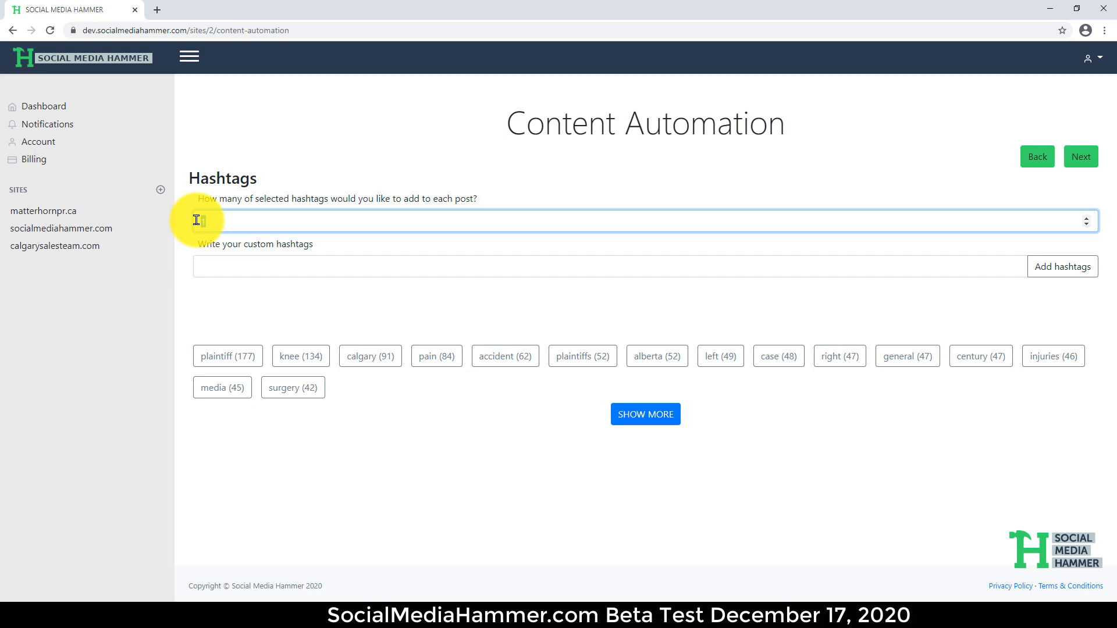
{"action": "type", "text": "2"}
{"action": "left_click", "coordinate": [611, 267]}
{"action": "type", "text": "#pr #publi"}
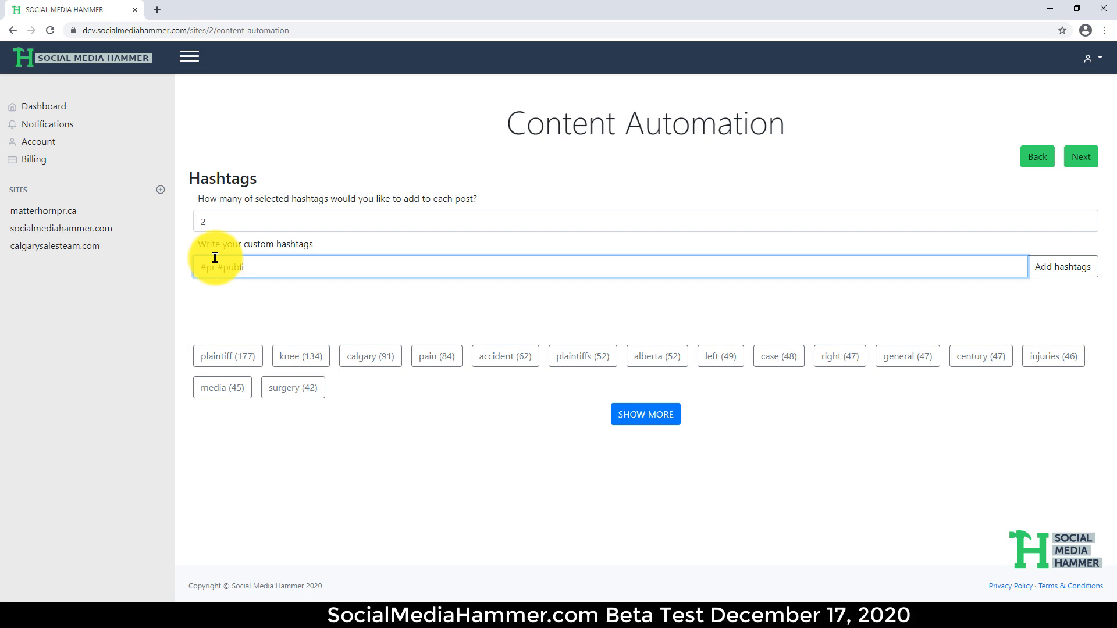
{"action": "type", "text": "crelations"}
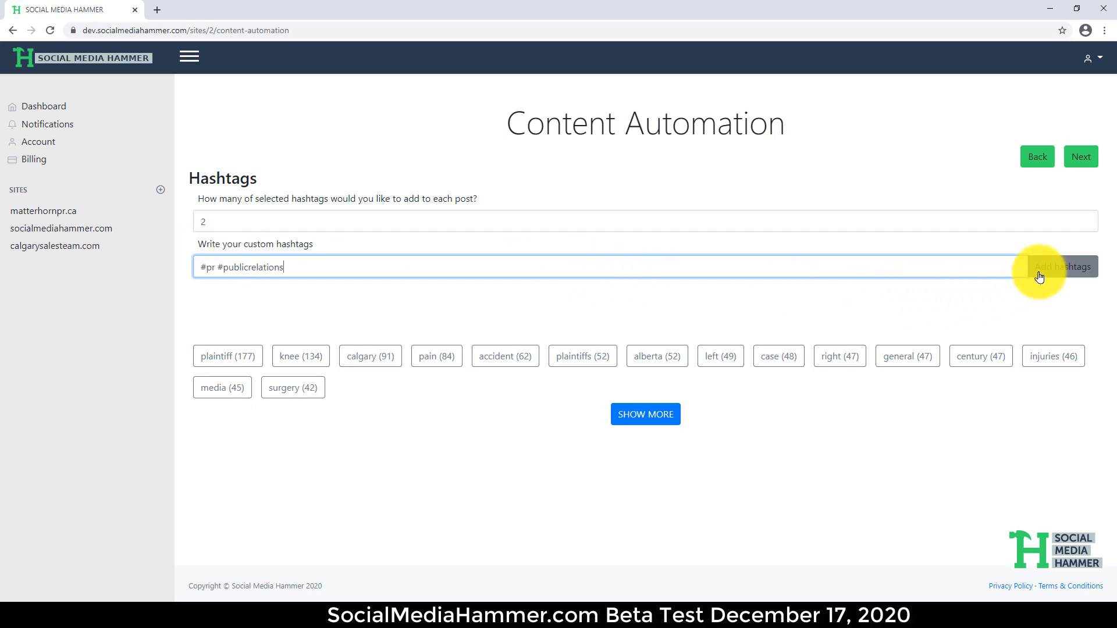
{"action": "left_click", "coordinate": [1062, 266]}
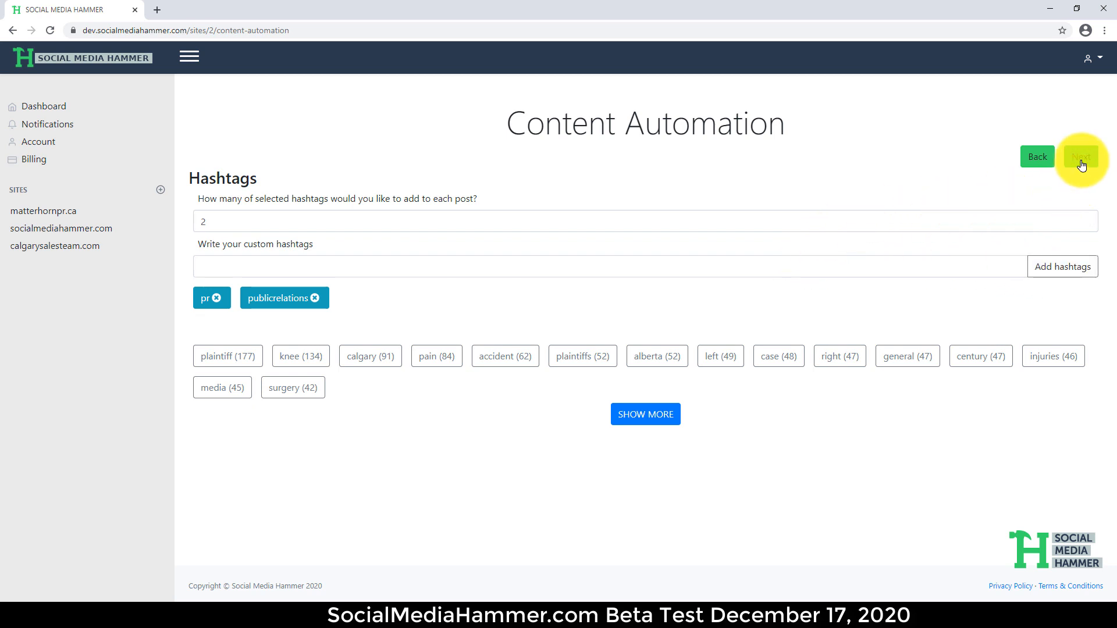
Step: Set the campaign end date to 2021-02-16 with 2 daily posts
{"action": "left_click", "coordinate": [1081, 156]}
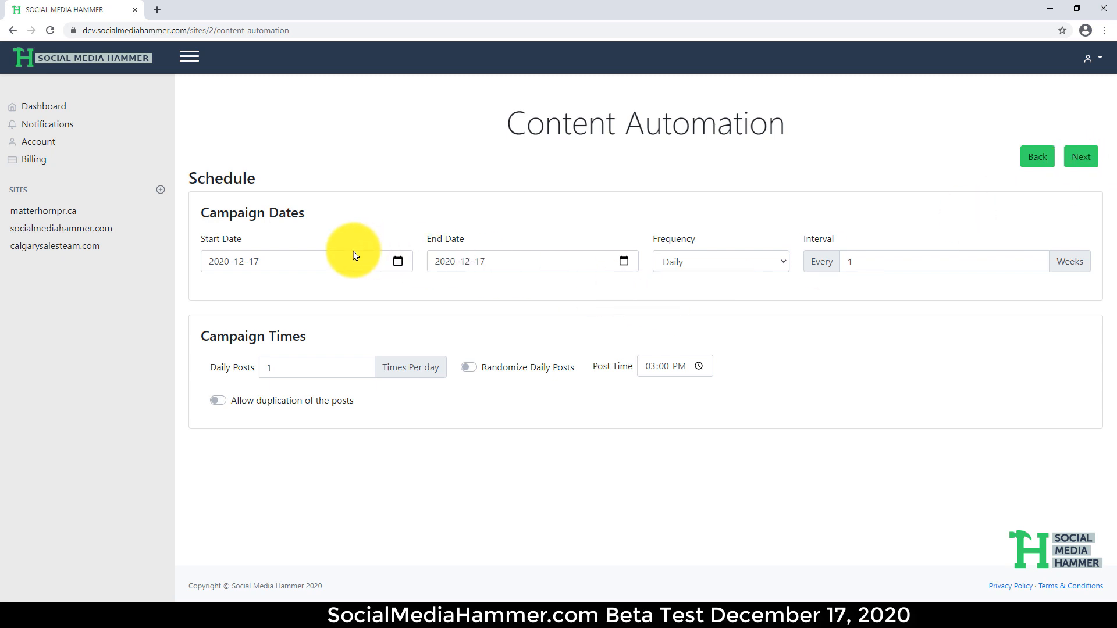
{"action": "mouse_move", "coordinate": [395, 266]}
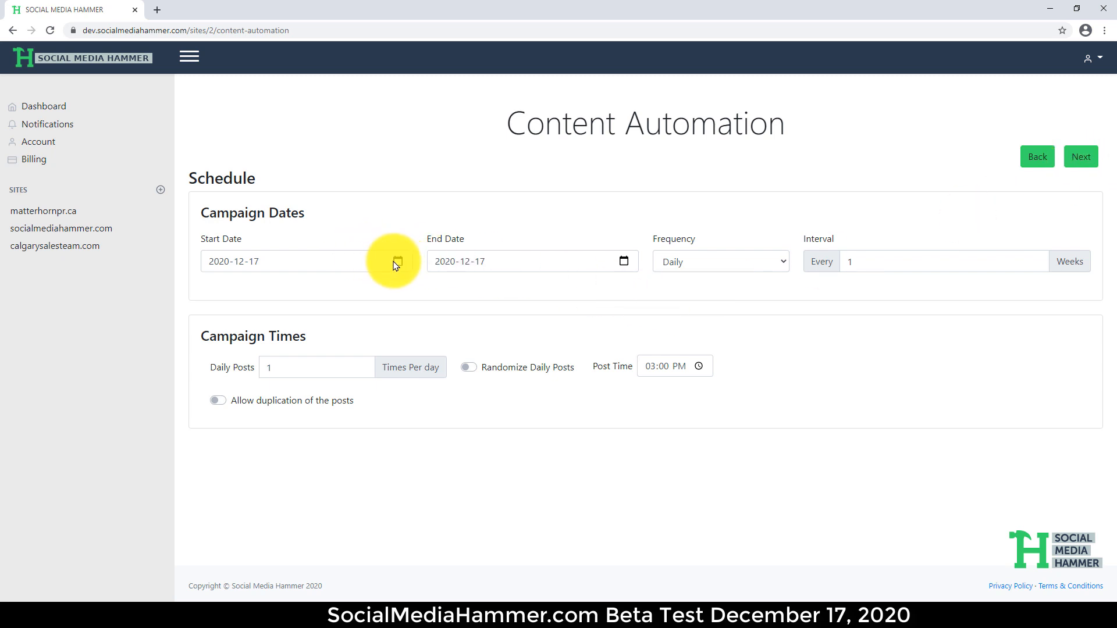
{"action": "mouse_move", "coordinate": [615, 279]}
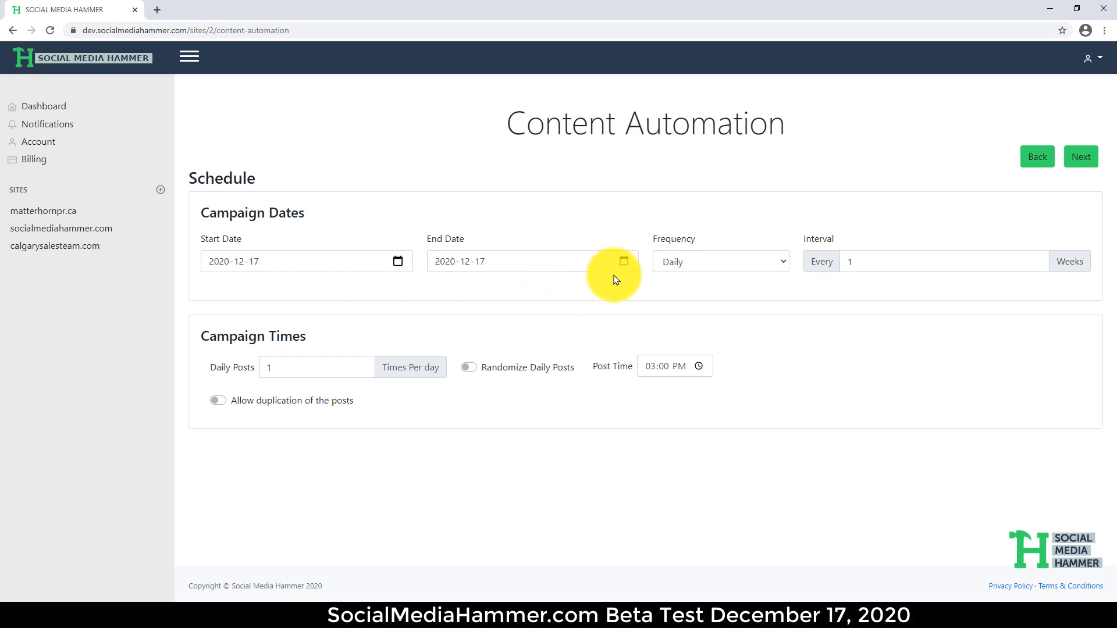
{"action": "left_click", "coordinate": [622, 261]}
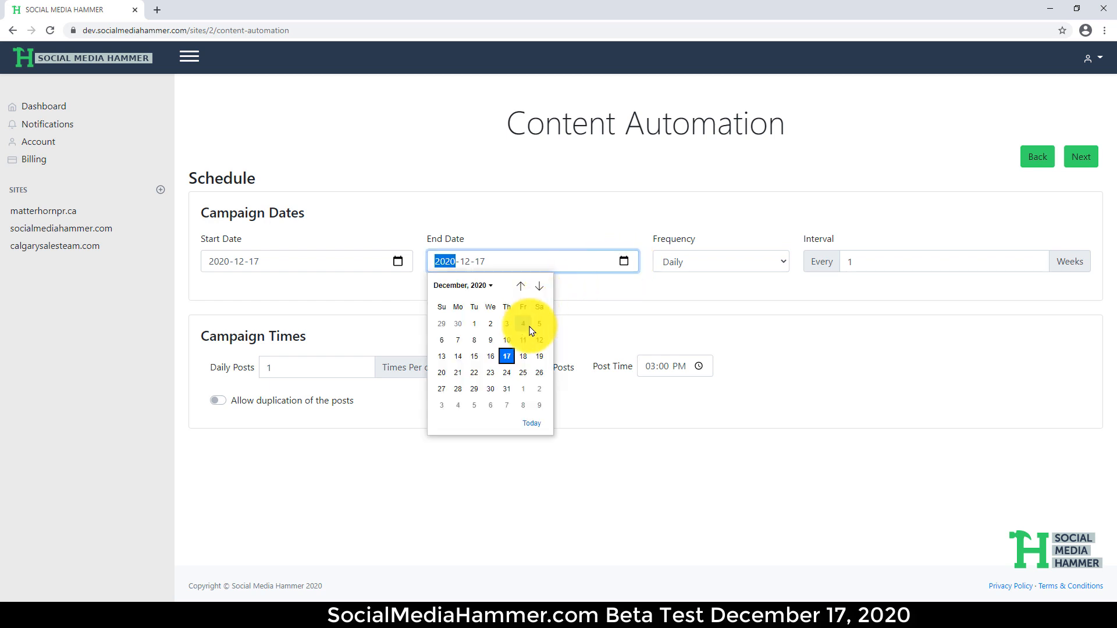
{"action": "left_click", "coordinate": [539, 286]}
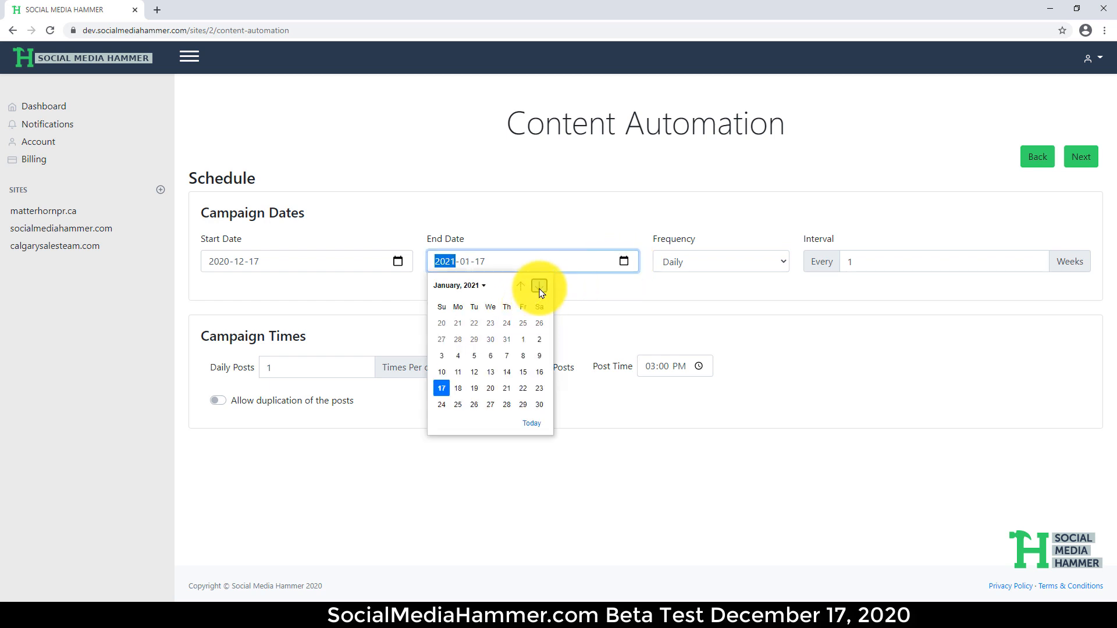
{"action": "left_click", "coordinate": [540, 289]}
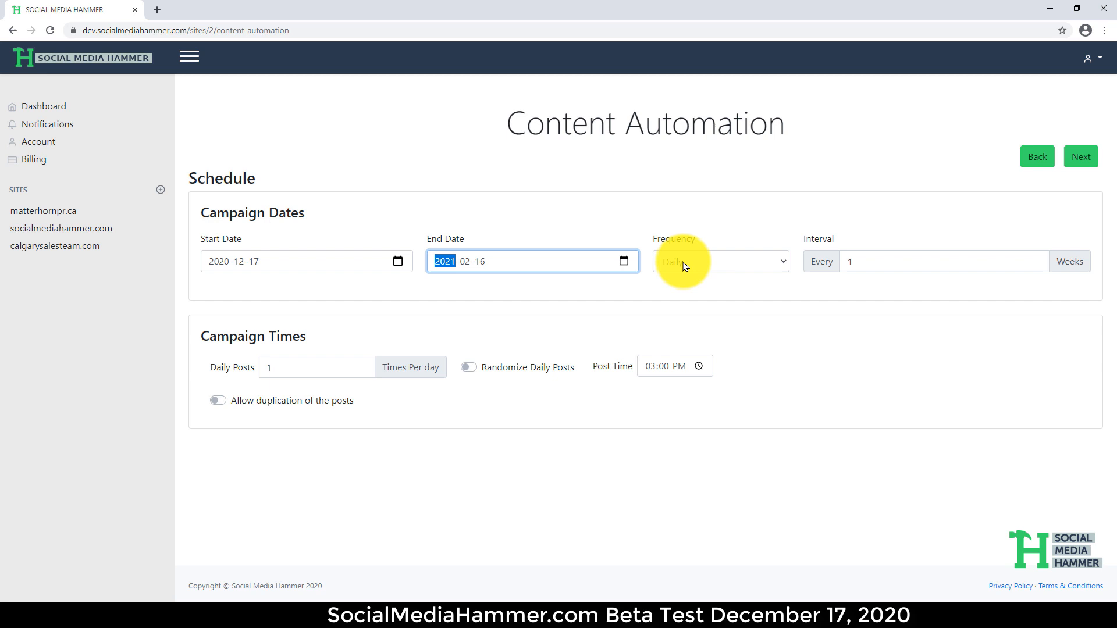
{"action": "left_click", "coordinate": [317, 368]}
{"action": "type", "text": "2"}
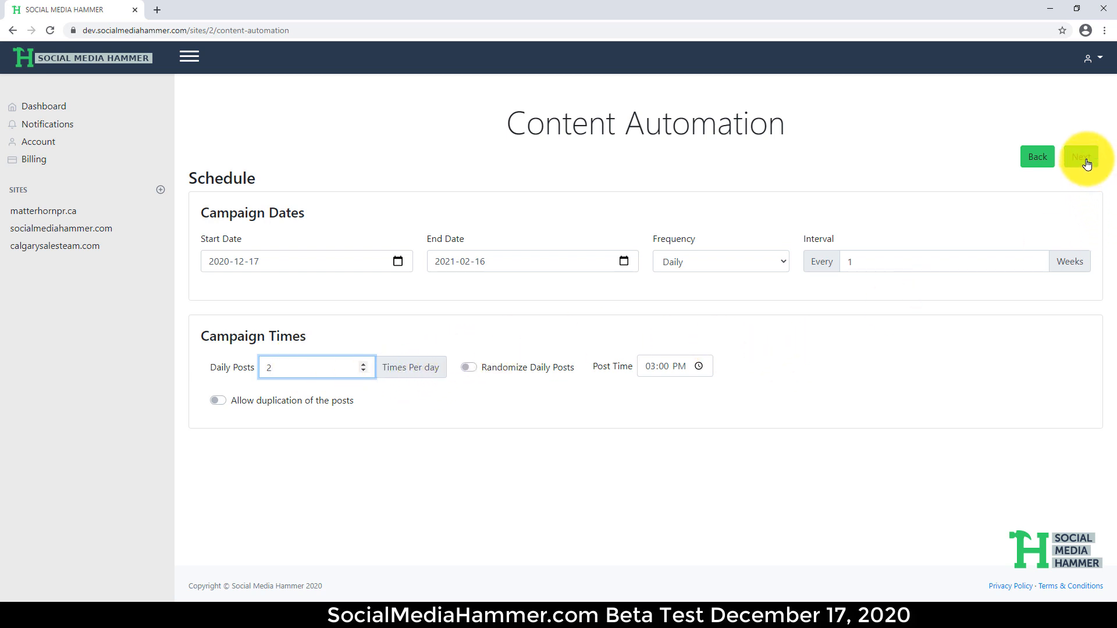
Step: Choose Twitter as the platform, export the content and download twitter-content.csv
{"action": "left_click", "coordinate": [1080, 156]}
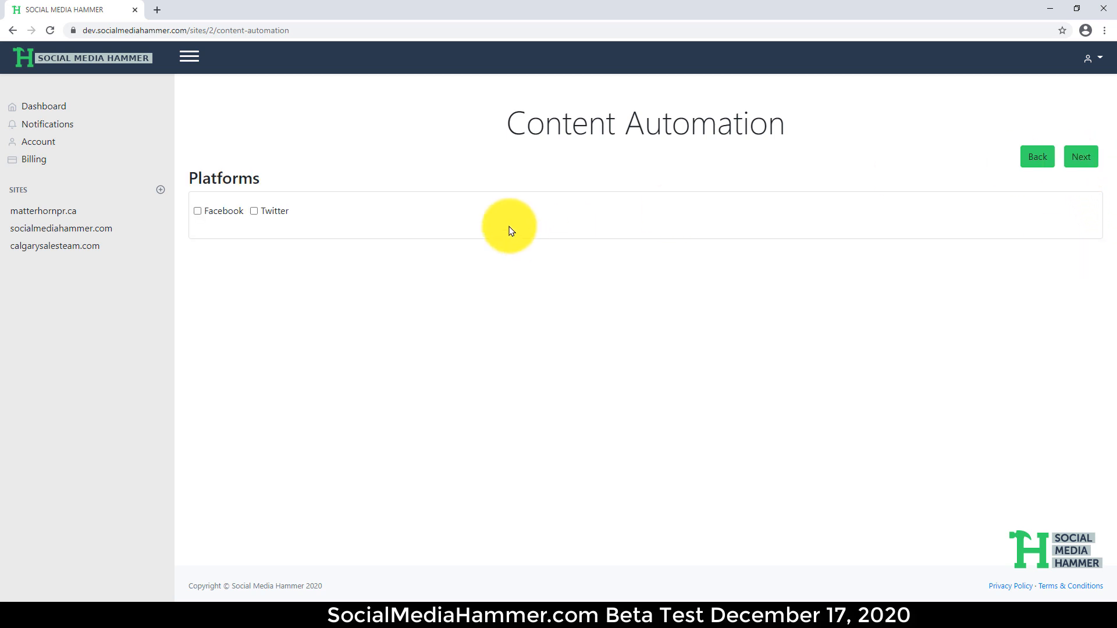
{"action": "mouse_move", "coordinate": [229, 214]}
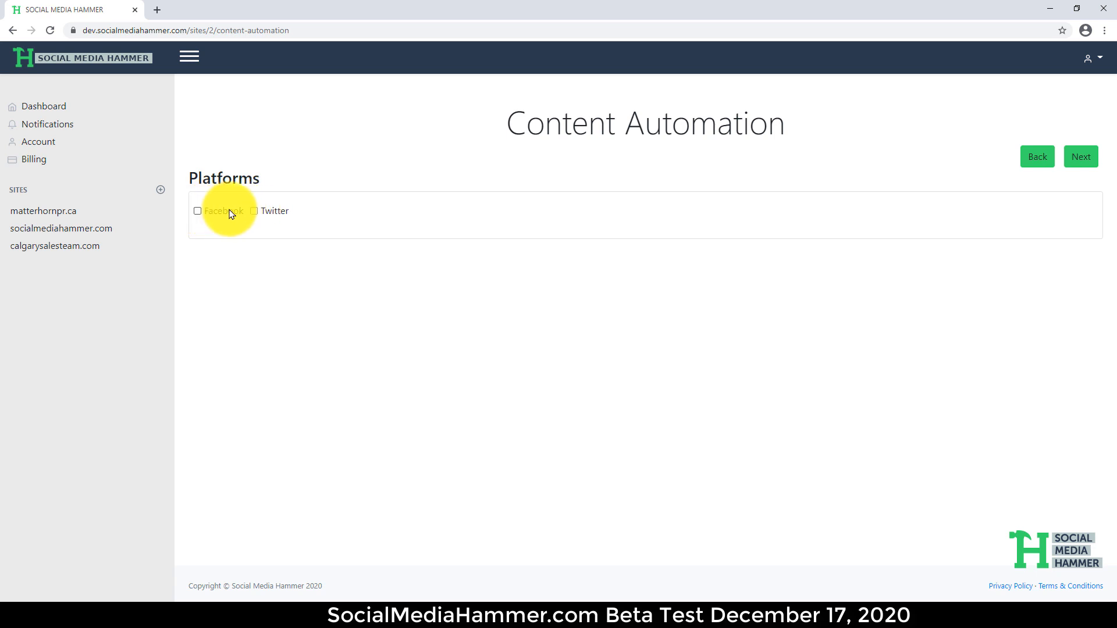
{"action": "left_click", "coordinate": [253, 210]}
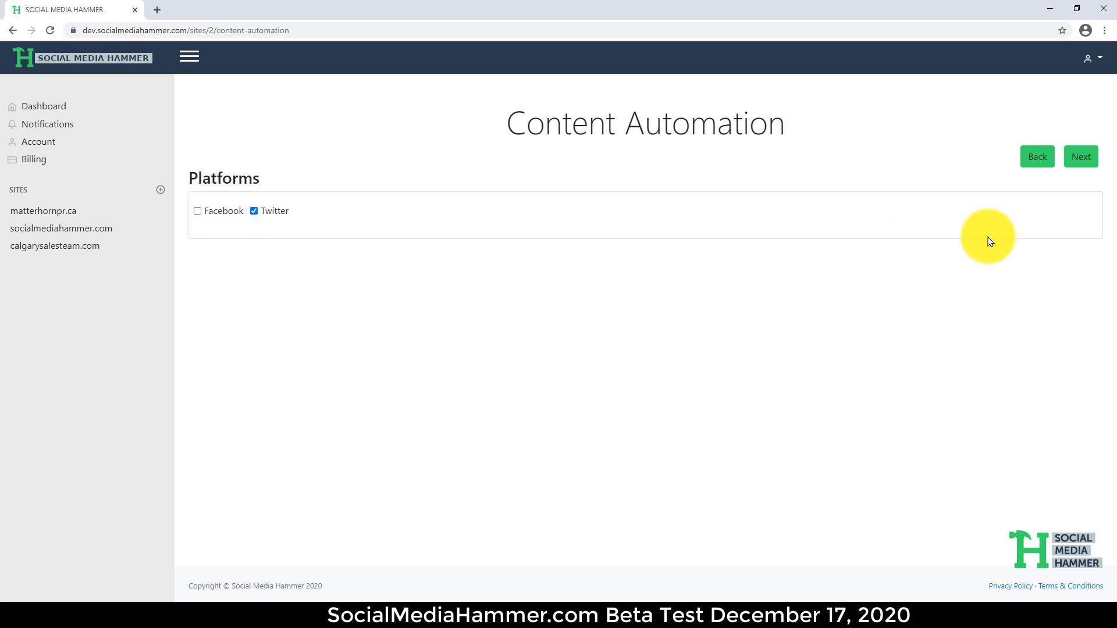
{"action": "left_click", "coordinate": [1081, 156]}
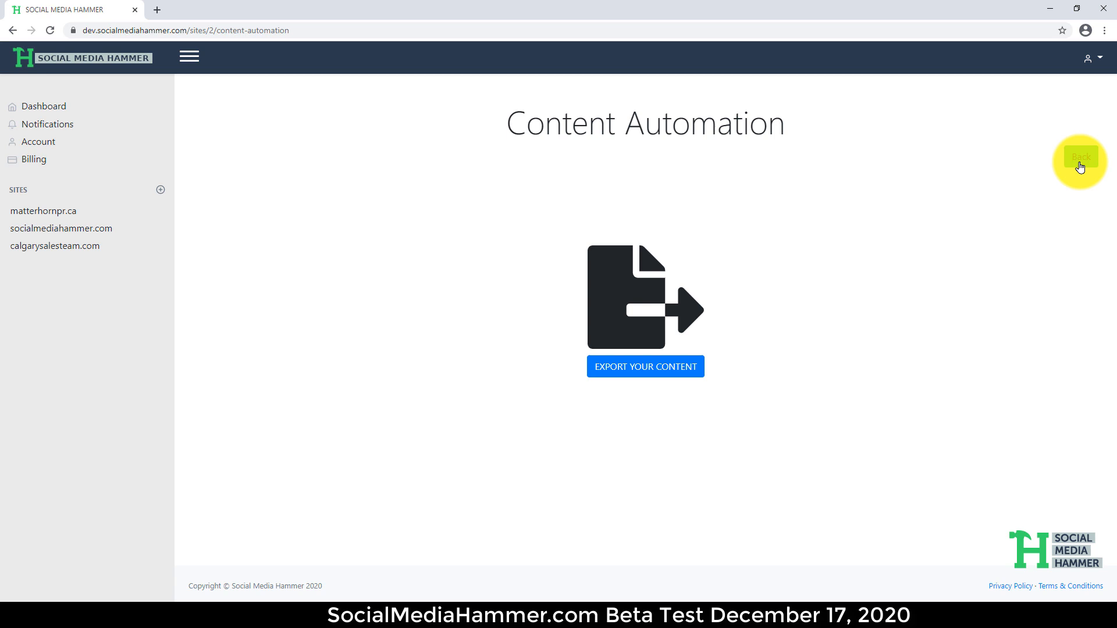
{"action": "left_click", "coordinate": [645, 366]}
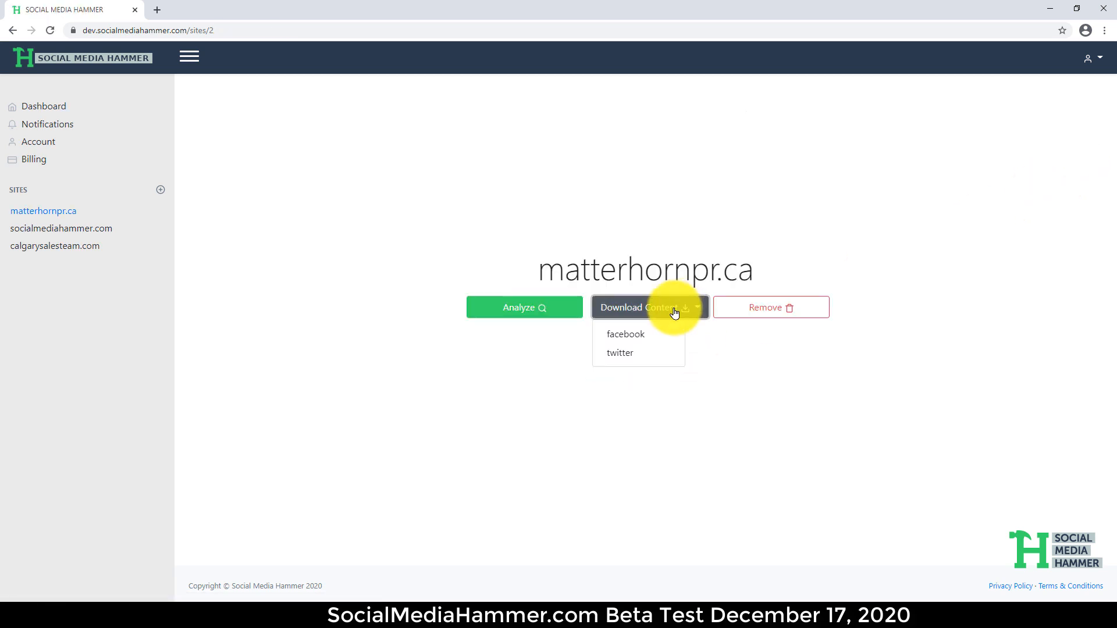
{"action": "left_click", "coordinate": [620, 353]}
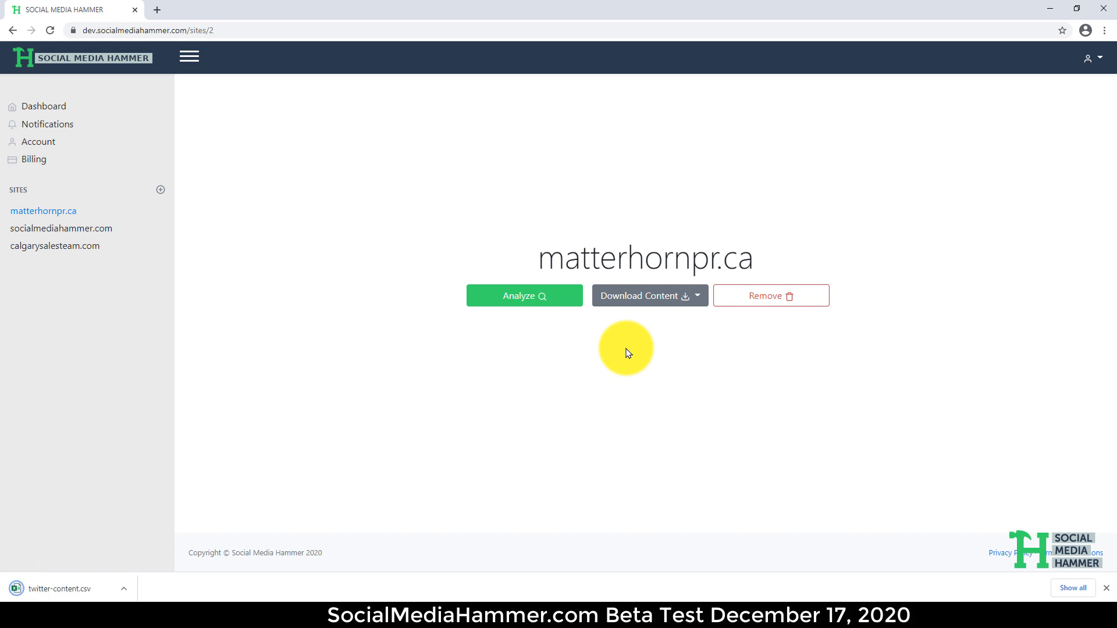
{"action": "mouse_move", "coordinate": [289, 428]}
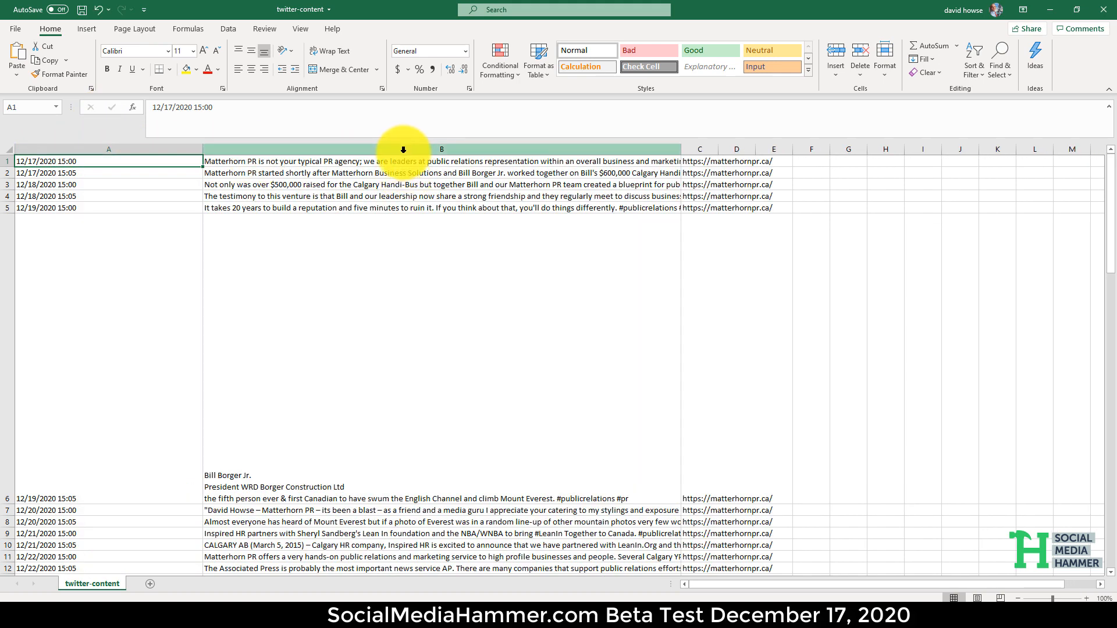
Step: Select the whole post text column B in twitter-content.csv
{"action": "left_click", "coordinate": [441, 149]}
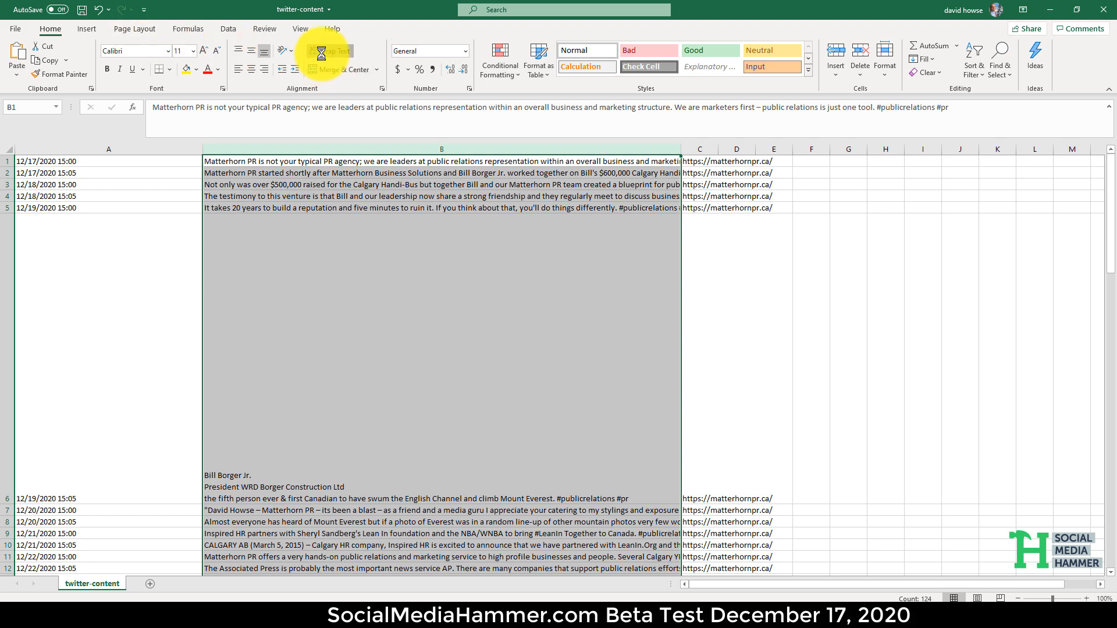
Step: Apply Wrap Text to column B and return to cell A1
{"action": "left_click", "coordinate": [330, 50]}
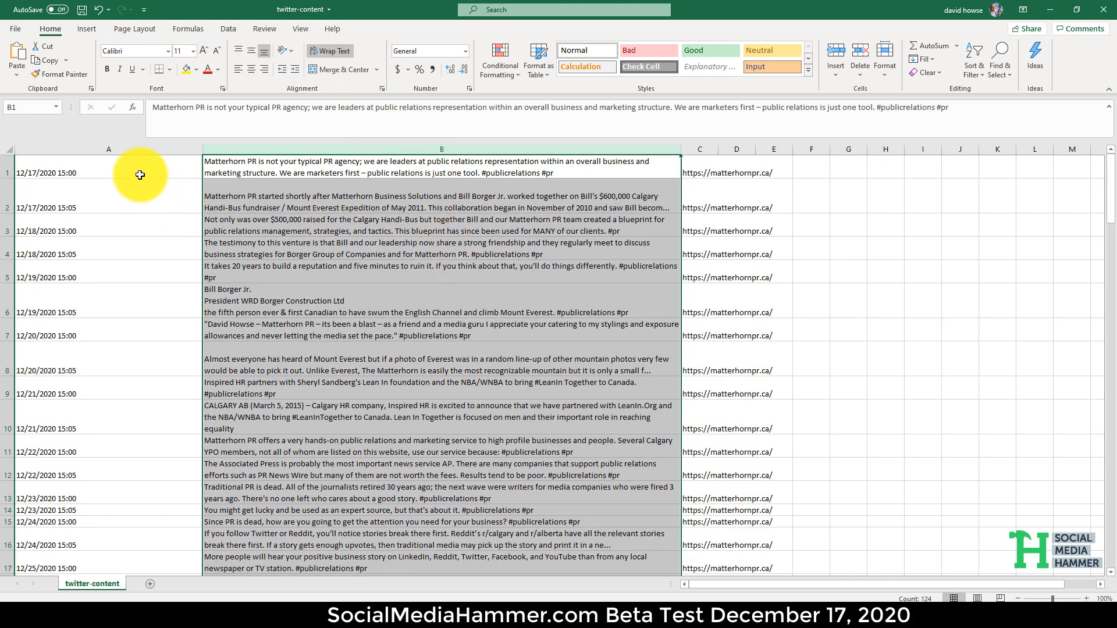
{"action": "left_click", "coordinate": [78, 172]}
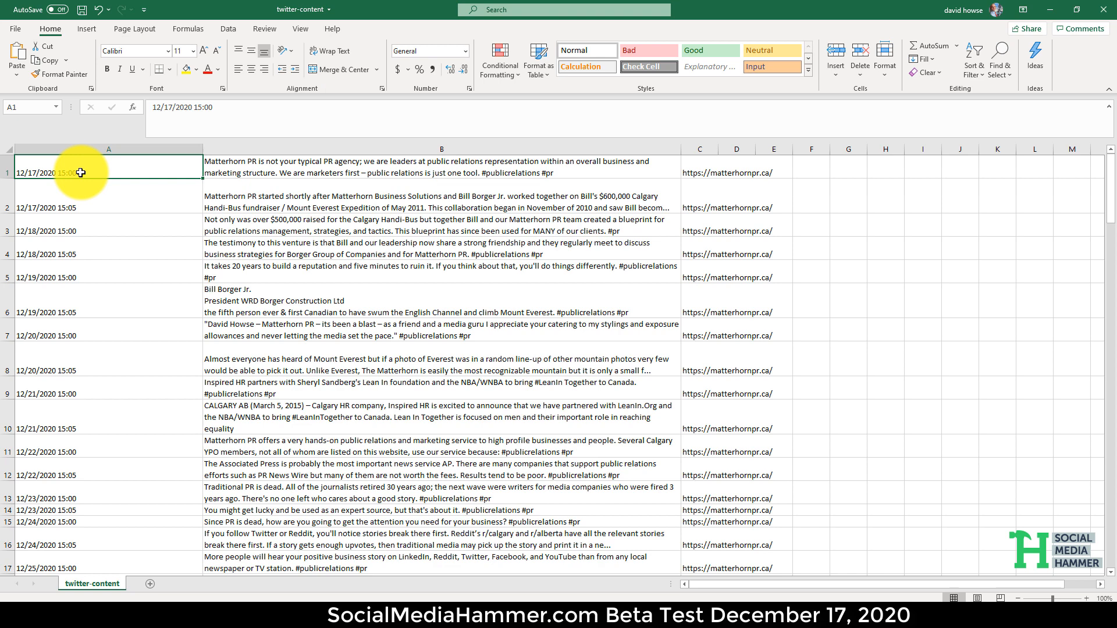
{"action": "mouse_move", "coordinate": [57, 178]}
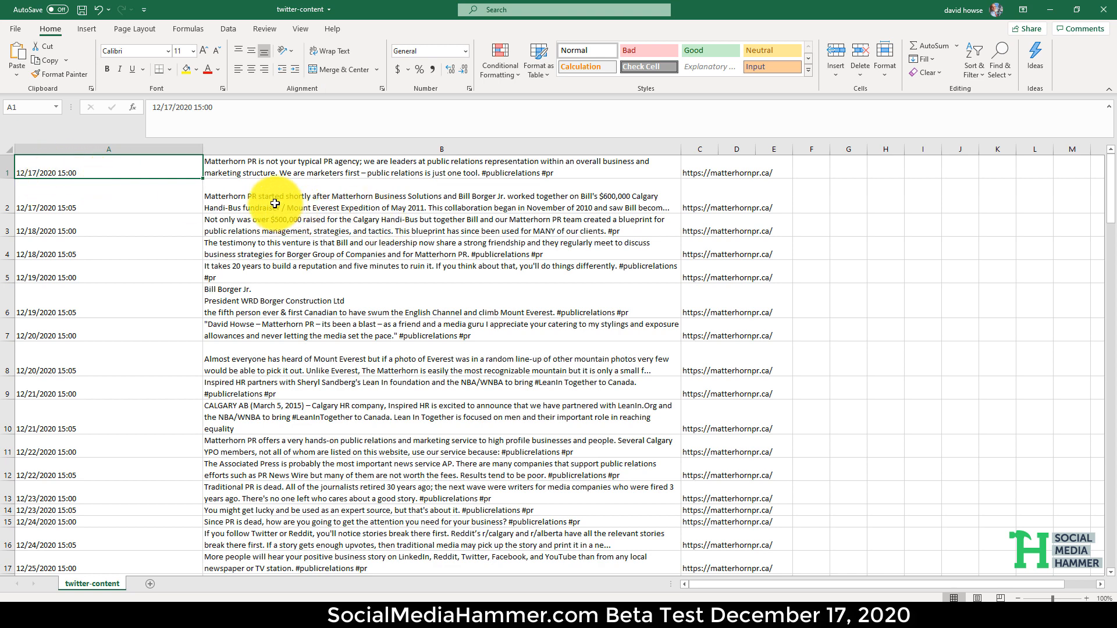
{"action": "mouse_move", "coordinate": [520, 172]}
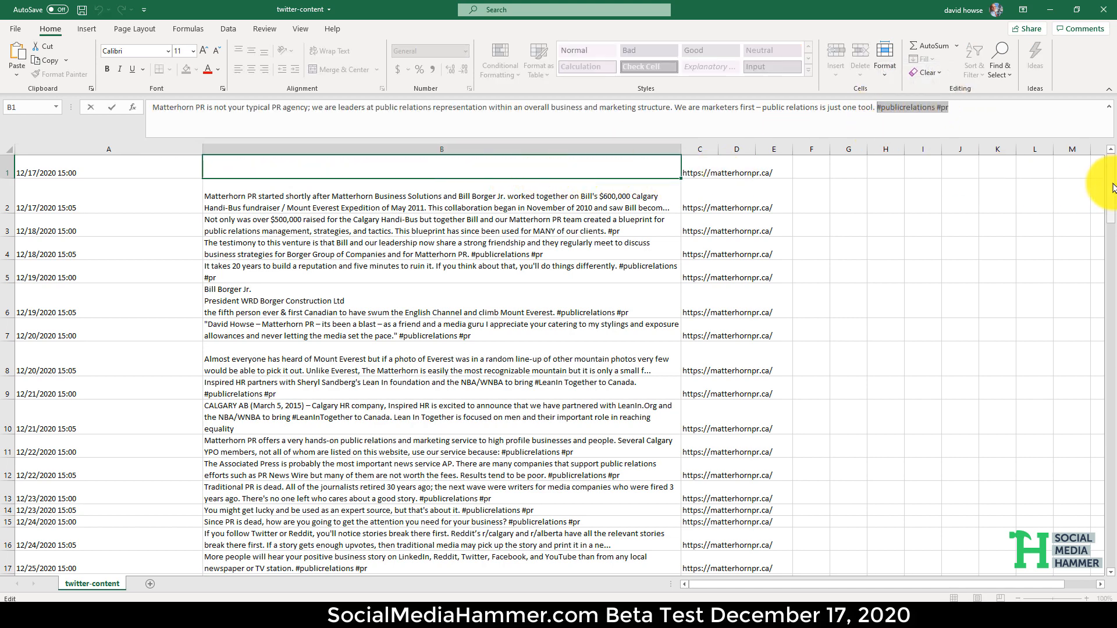
{"action": "scroll", "scroll_direction": "down", "scroll_amount": 3}
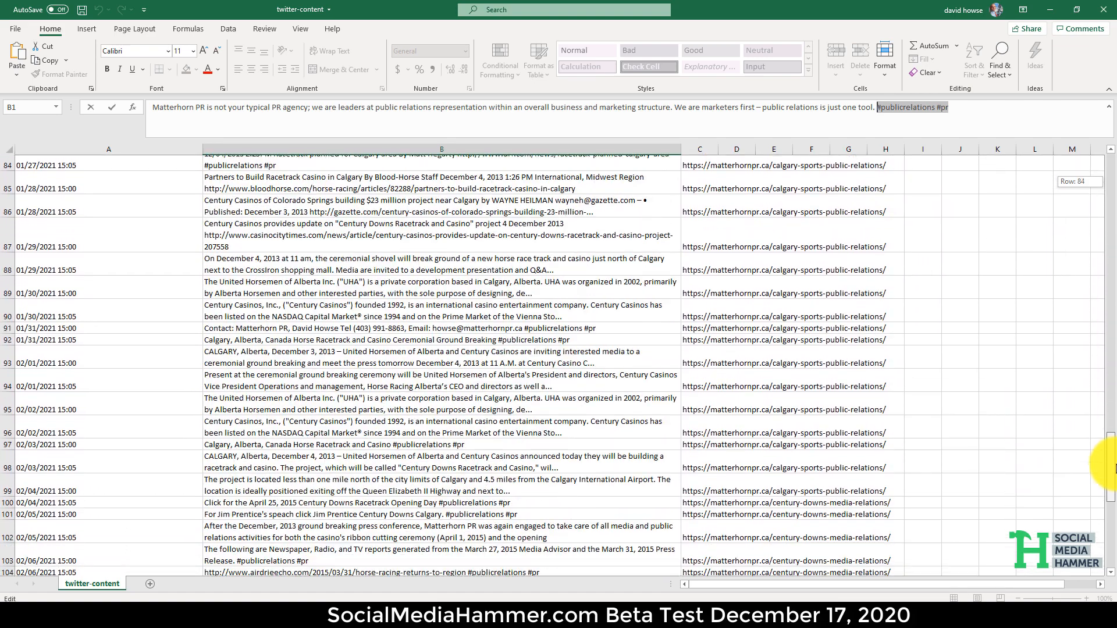
{"action": "scroll", "scroll_direction": "down", "scroll_amount": 3}
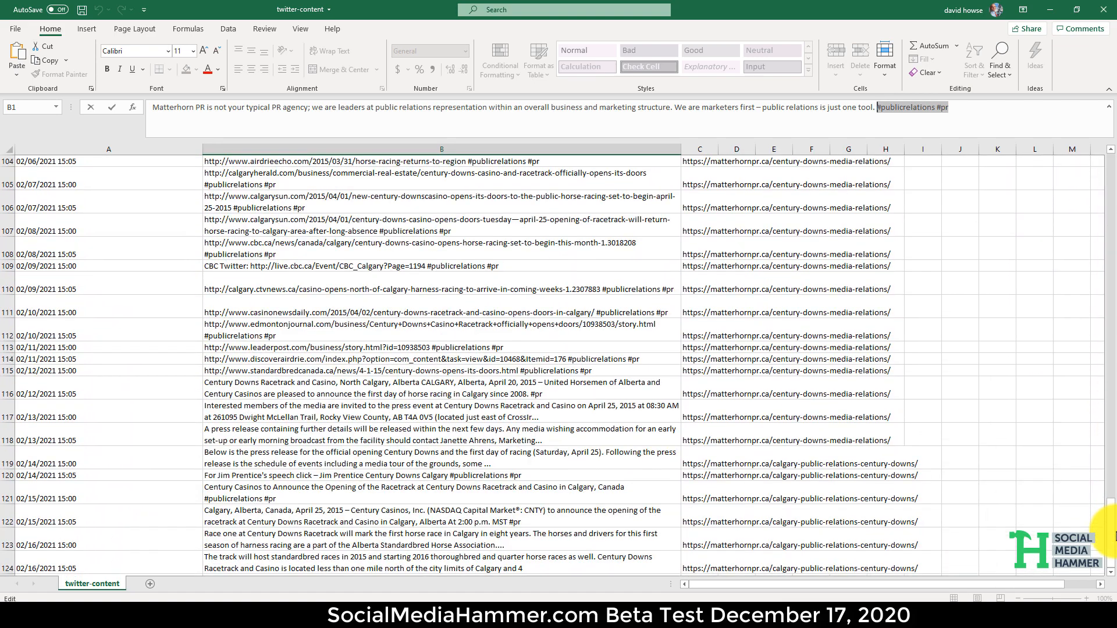